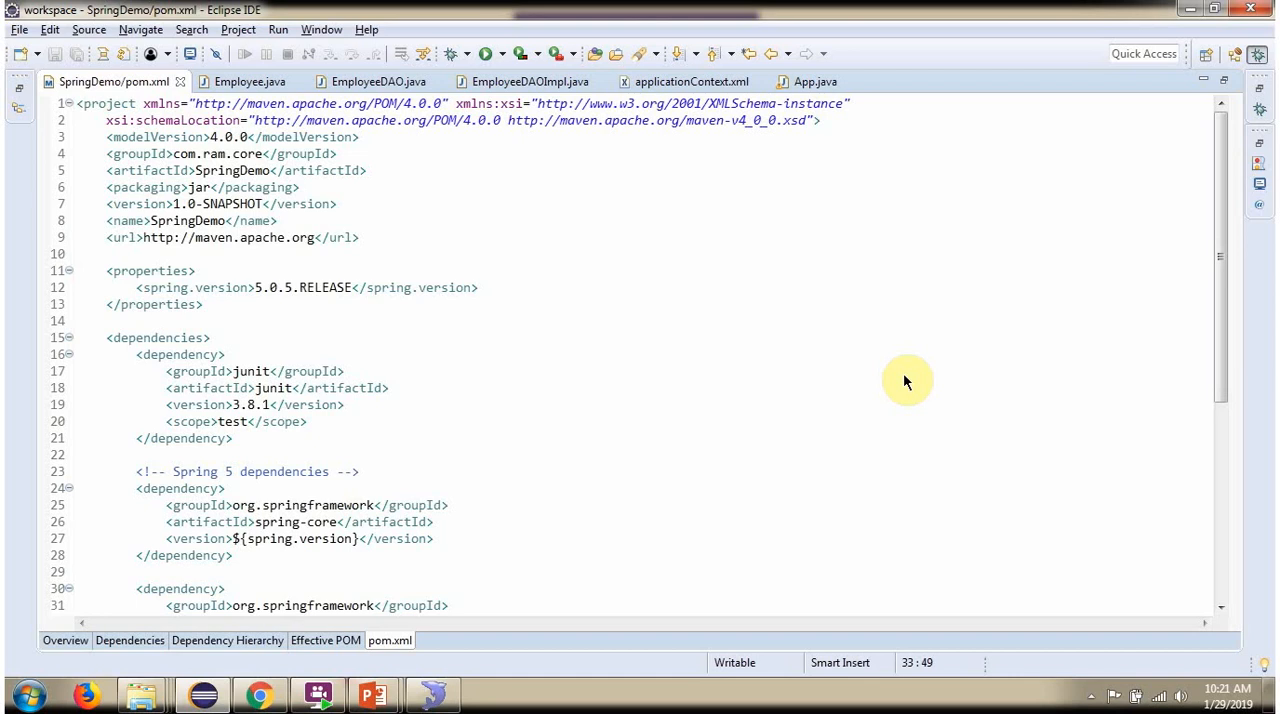
mouse_move(1208, 356)
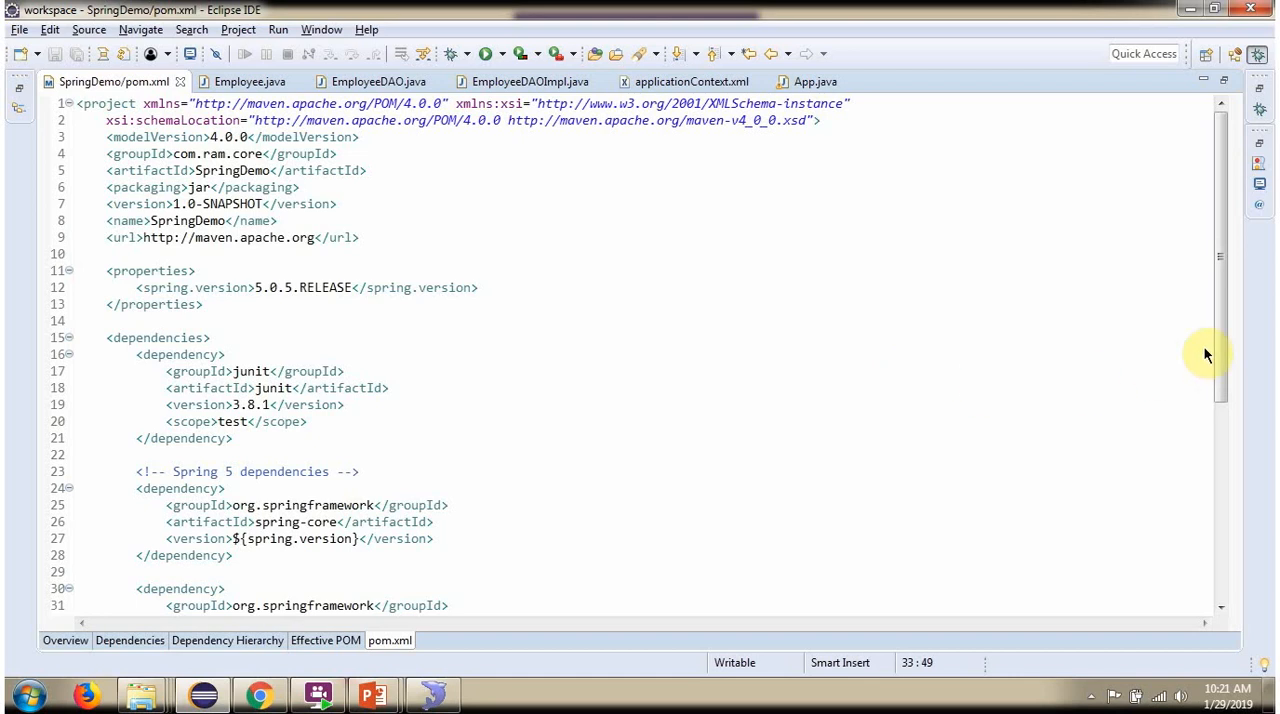
Review the Spring core, context, JDBC and MySQL driver dependencies in pom.xml, then switch to Employee.java
scroll(down, 3)
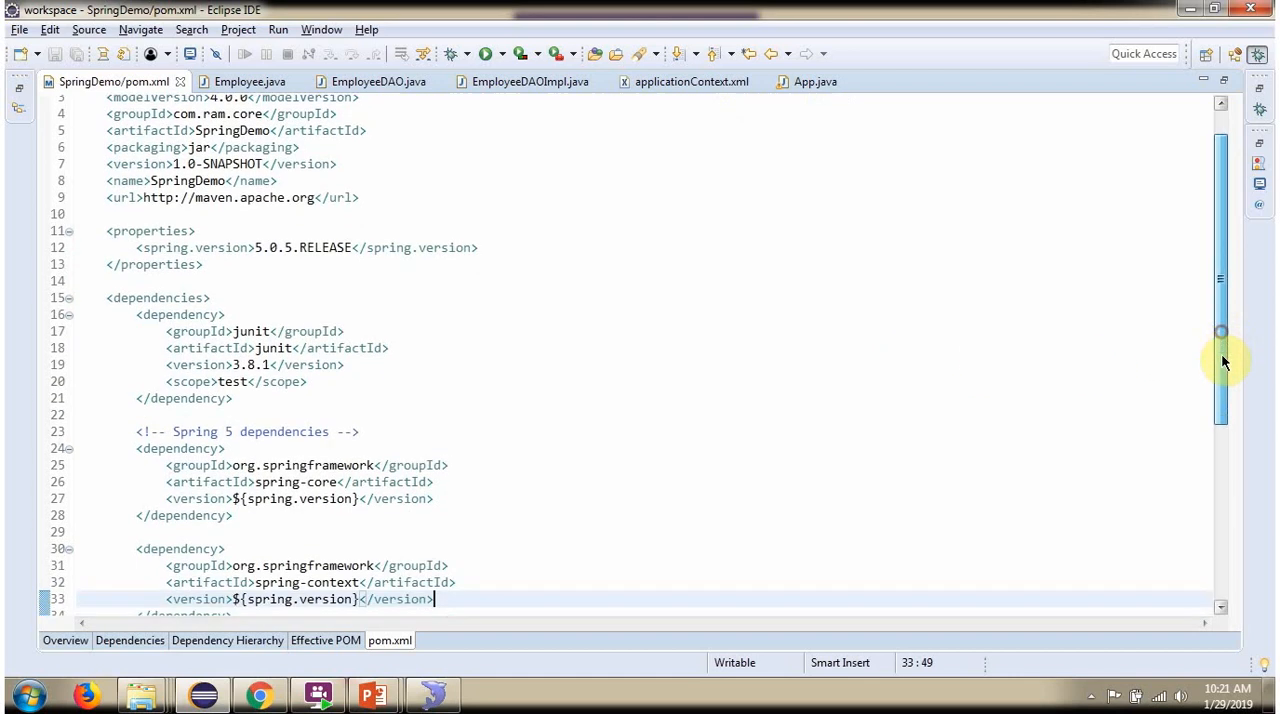
scroll(down, 3)
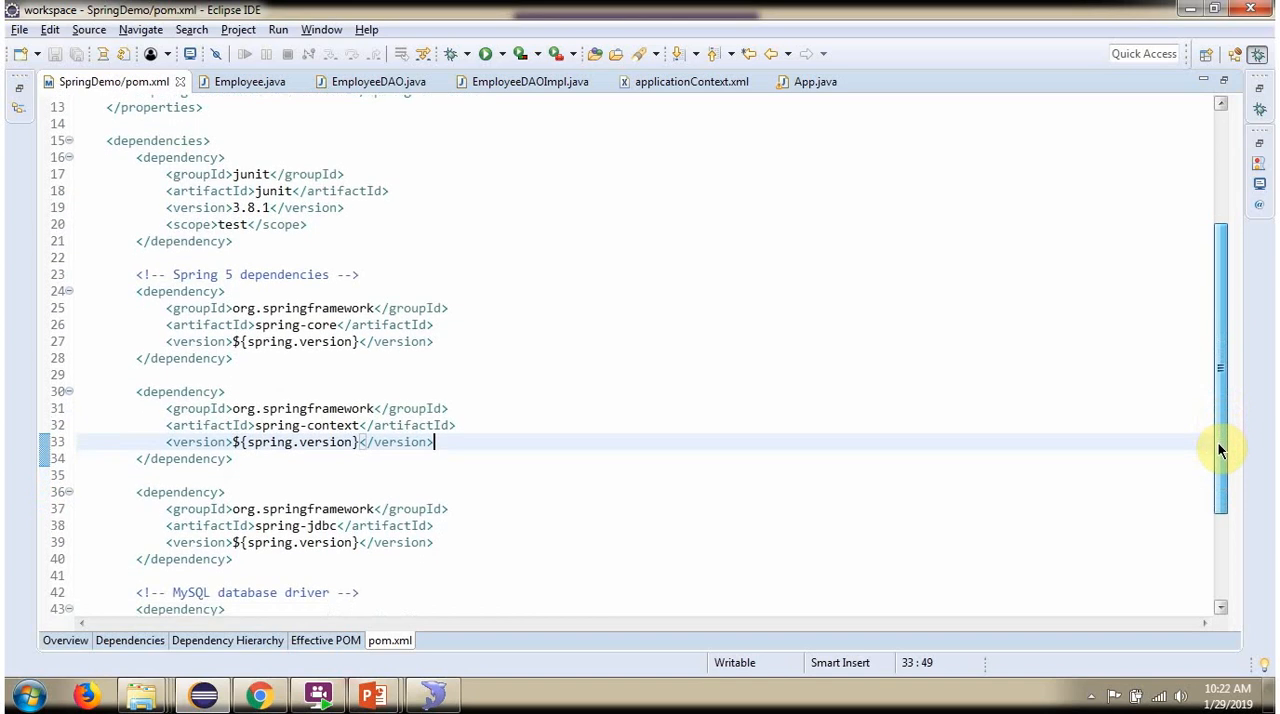
scroll(down, 3)
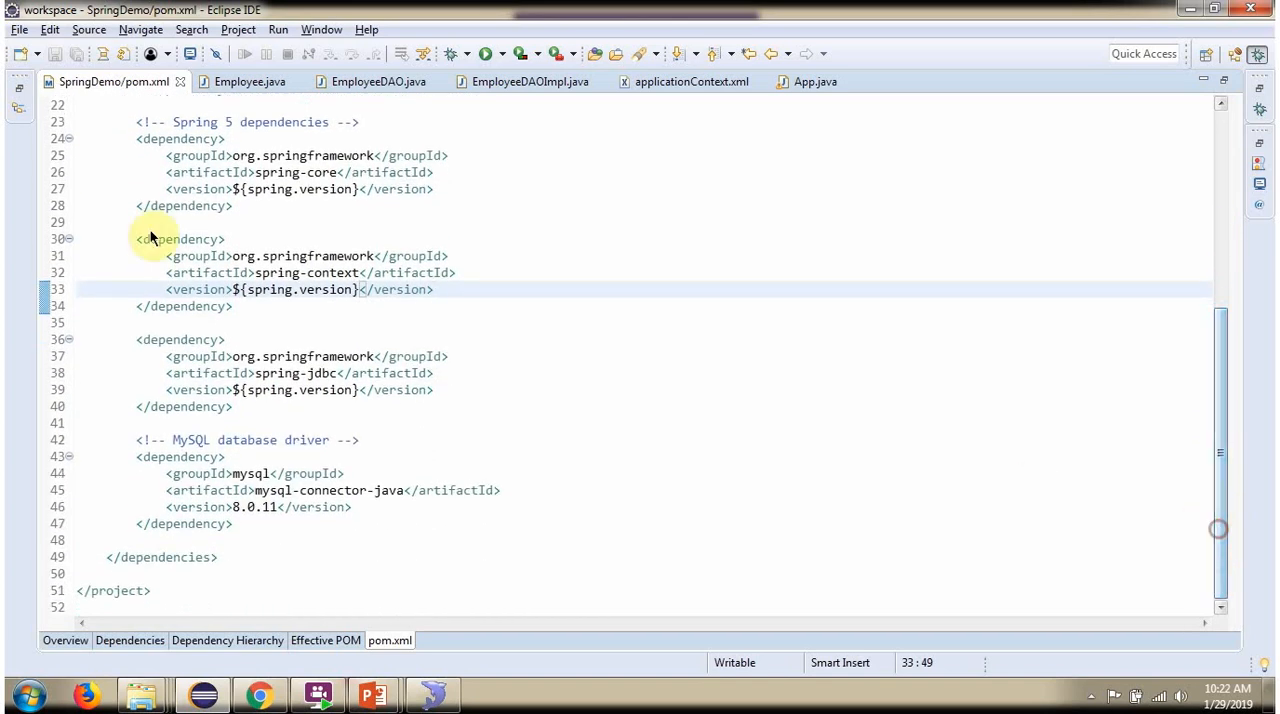
click(248, 80)
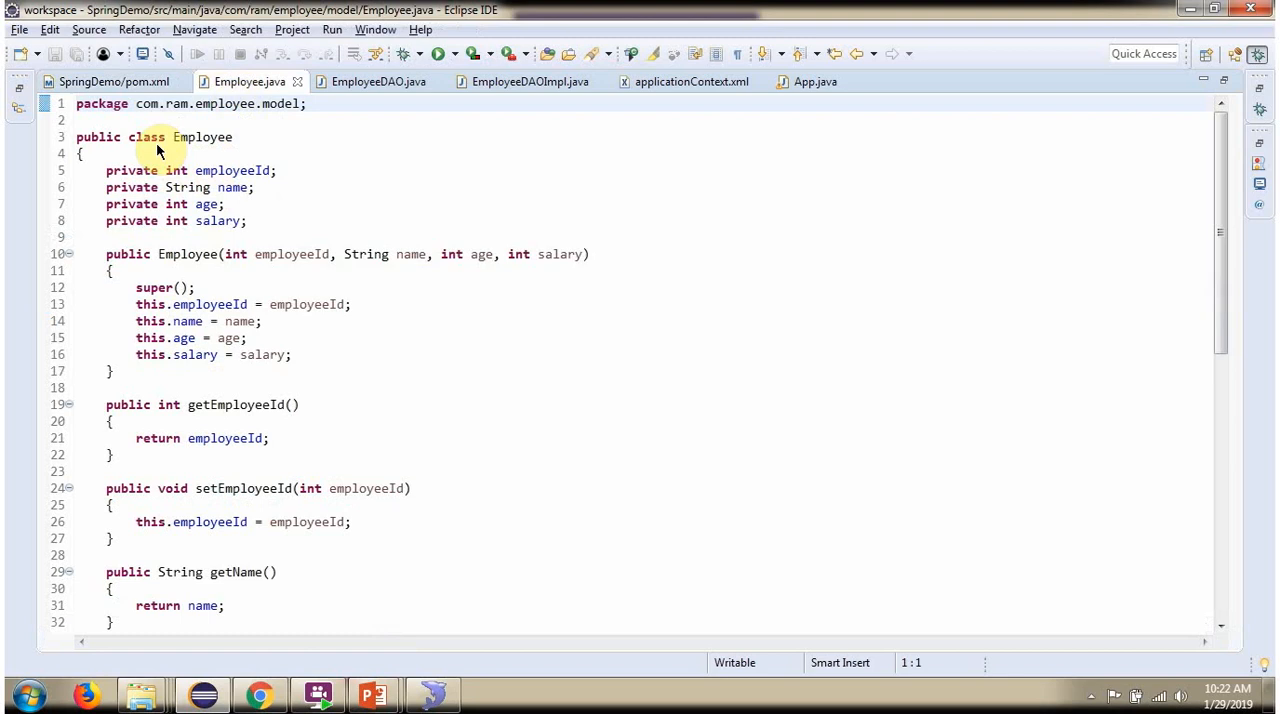
mouse_move(202, 146)
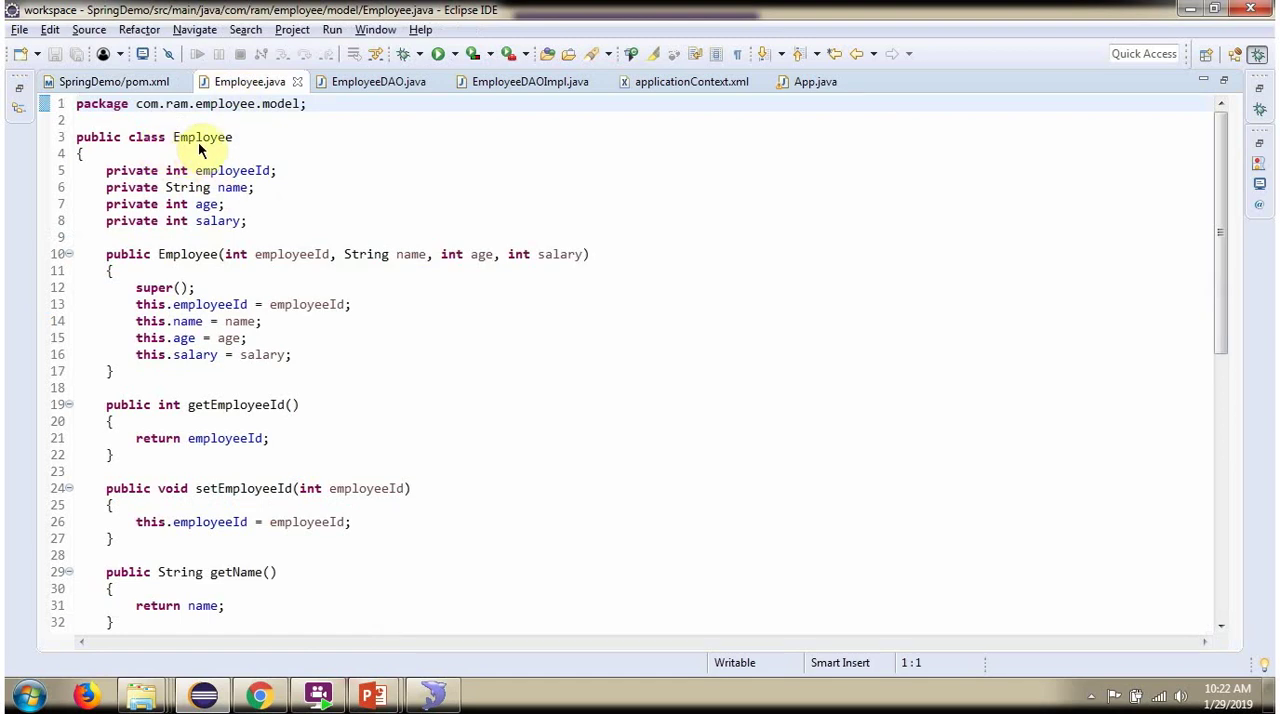
mouse_move(232, 170)
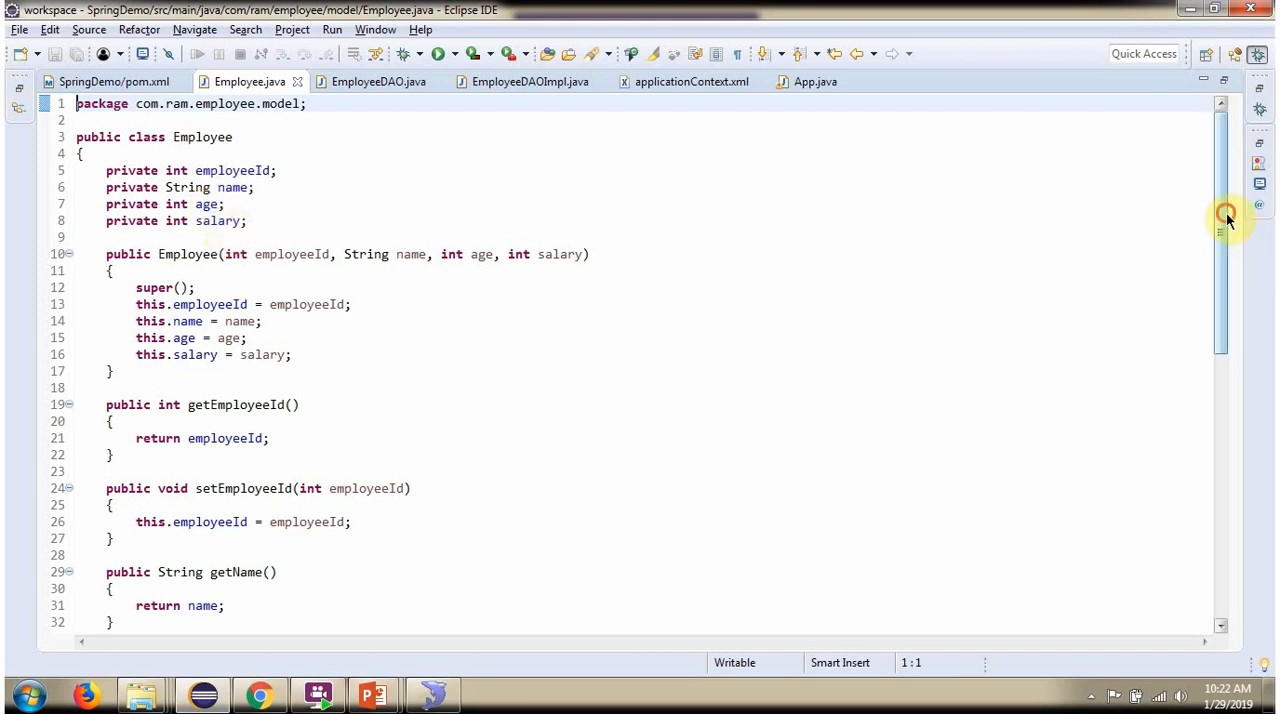
Look over Employee's getters, setters and toString, then switch to EmployeeDAO.java
scroll(down, 3)
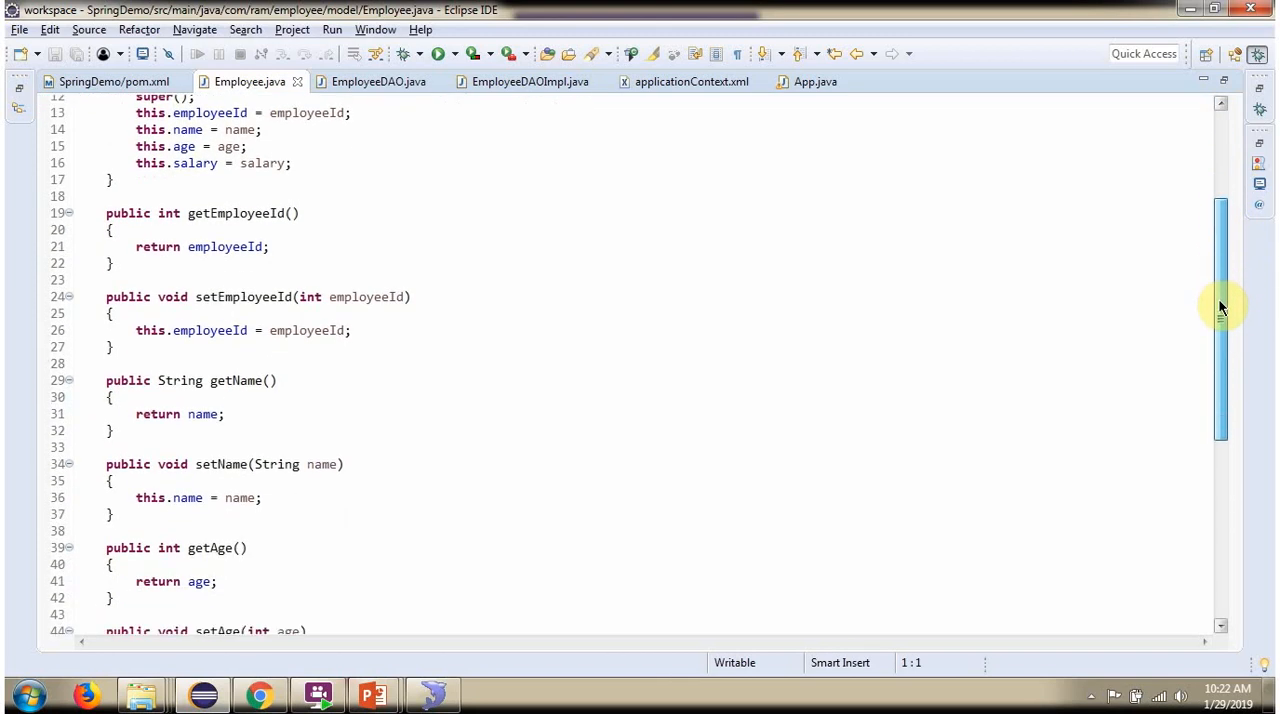
scroll(down, 3)
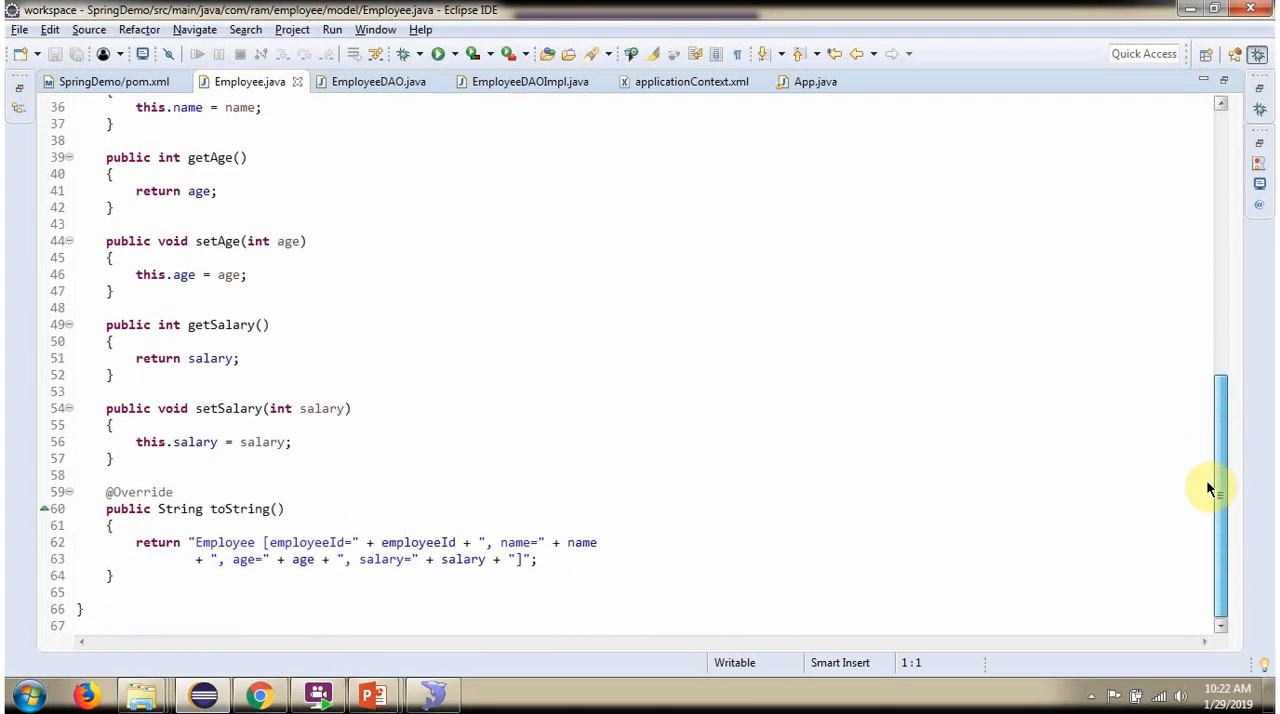
click(380, 80)
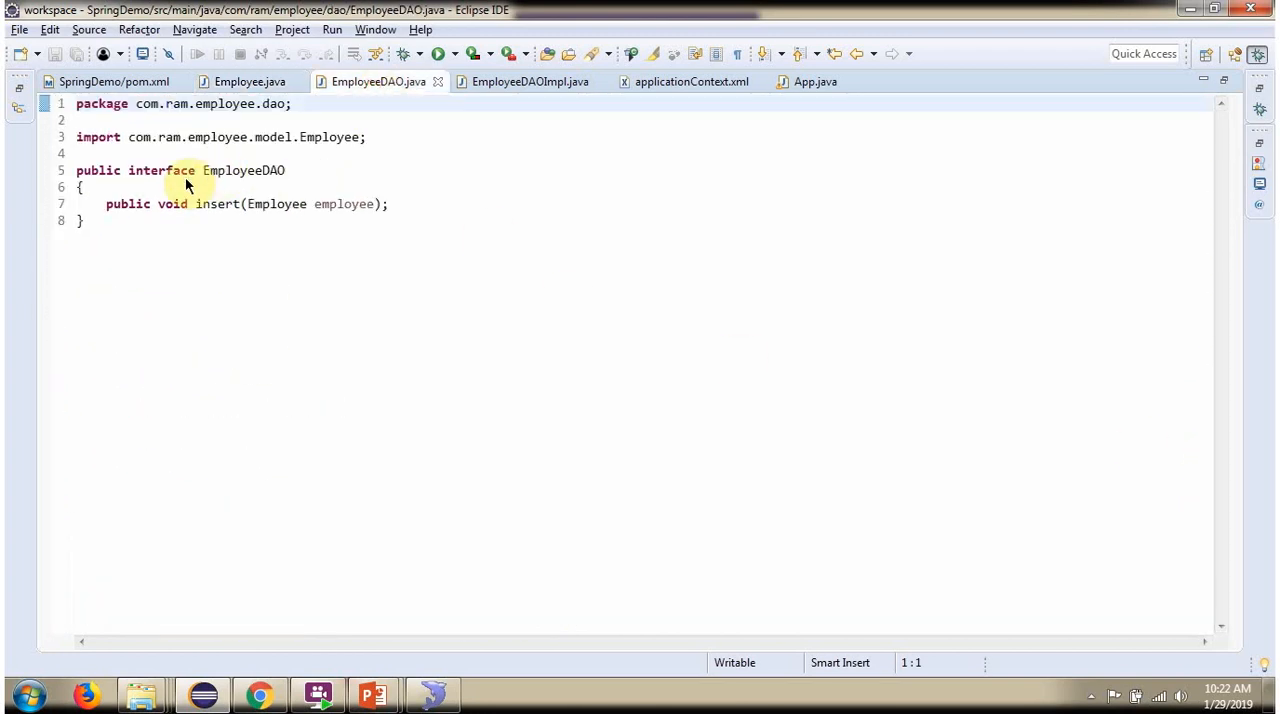
mouse_move(252, 186)
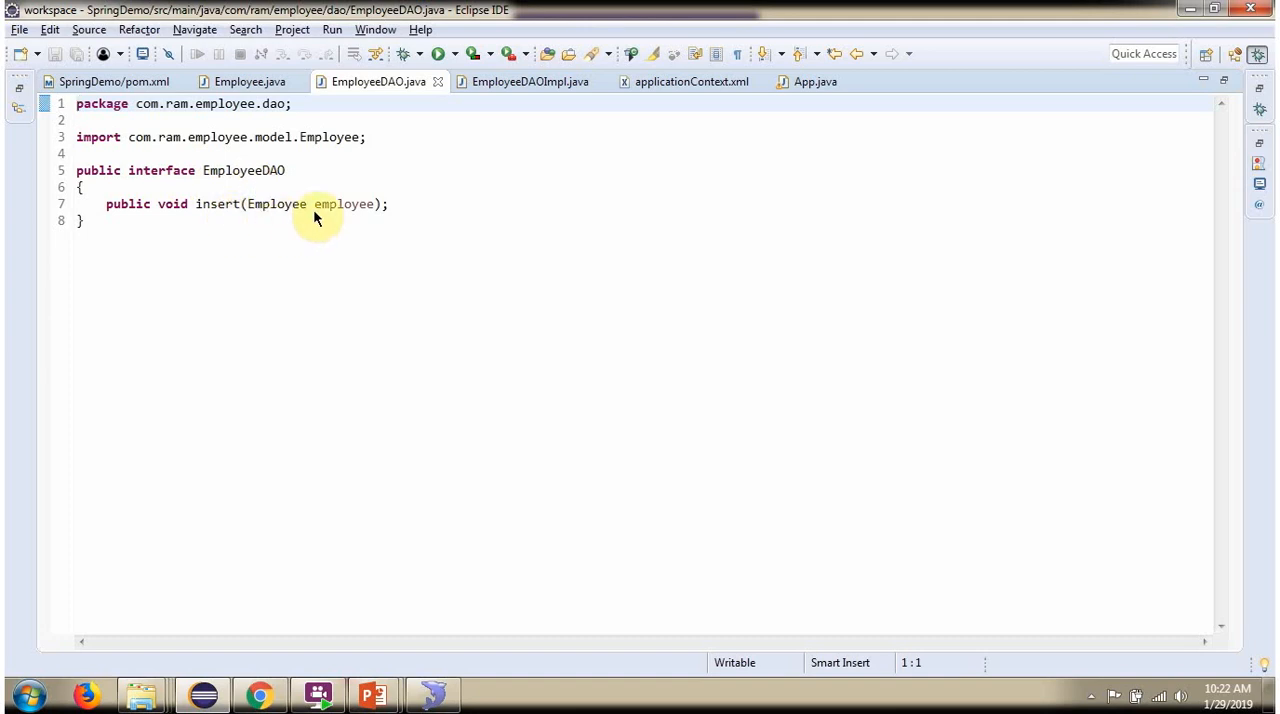
After reading the EmployeeDAO insert declaration, switch to EmployeeDAOImpl.java
click(524, 80)
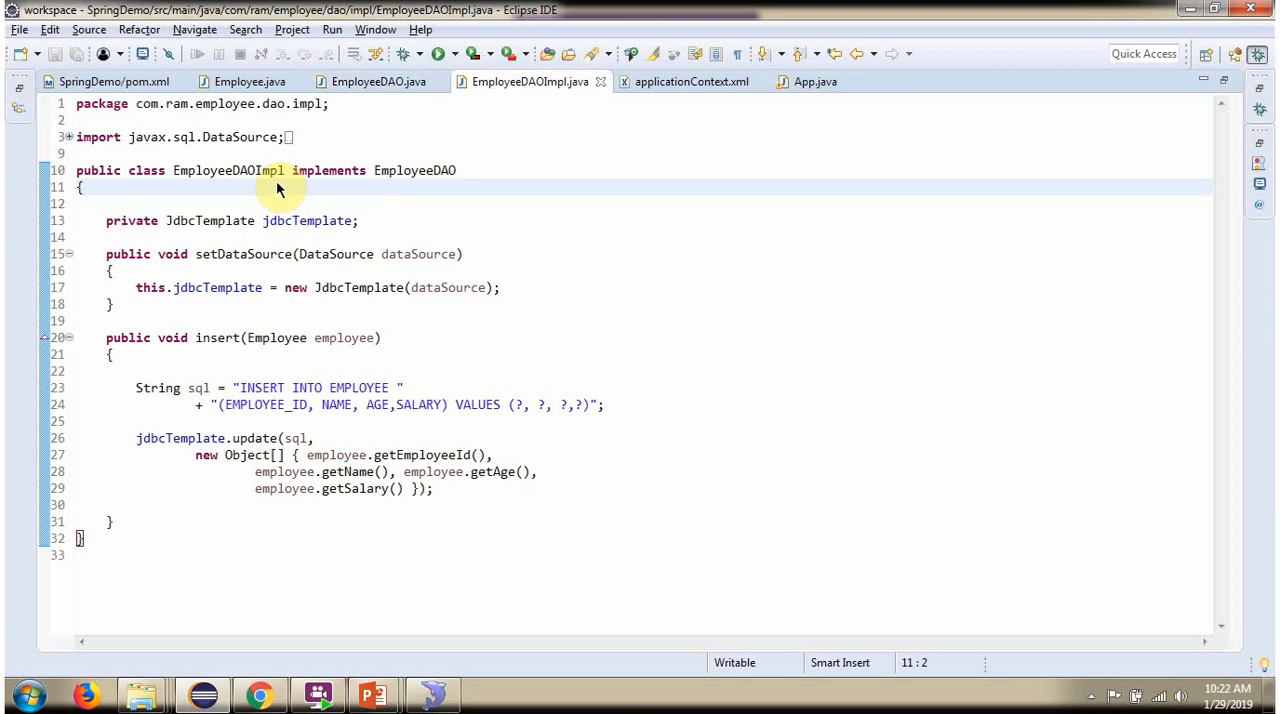
mouse_move(328, 194)
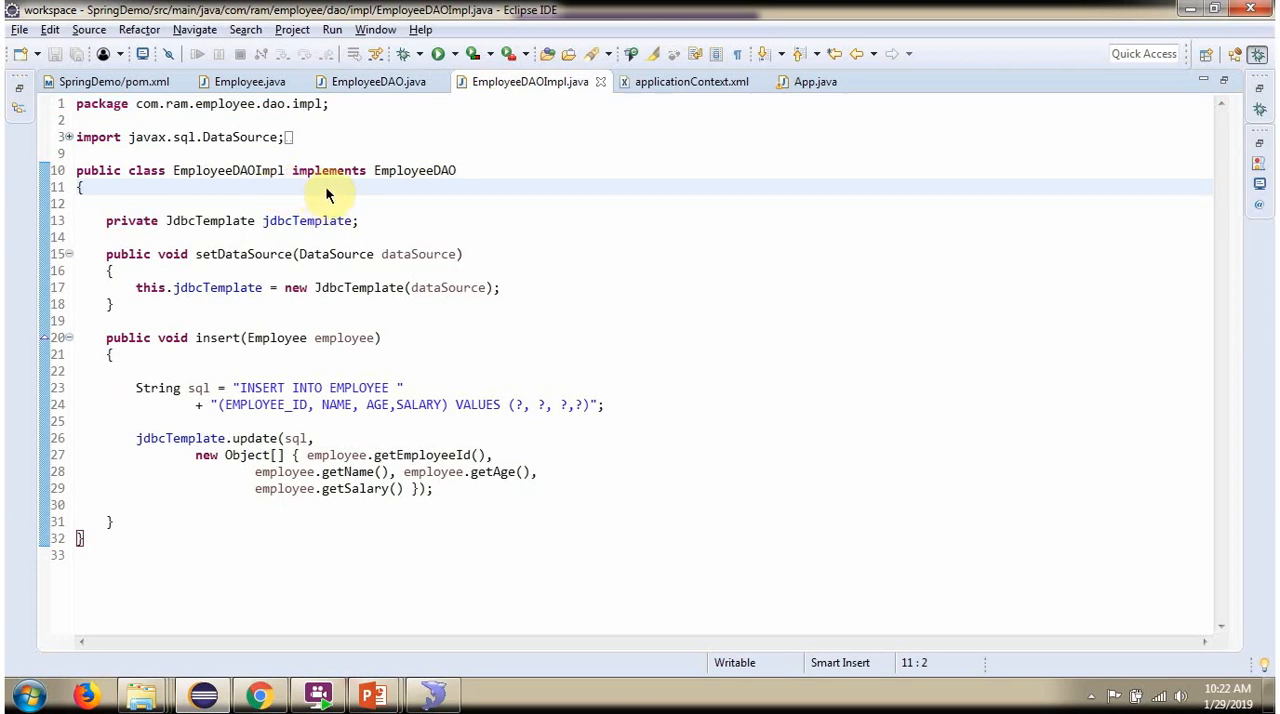
mouse_move(410, 182)
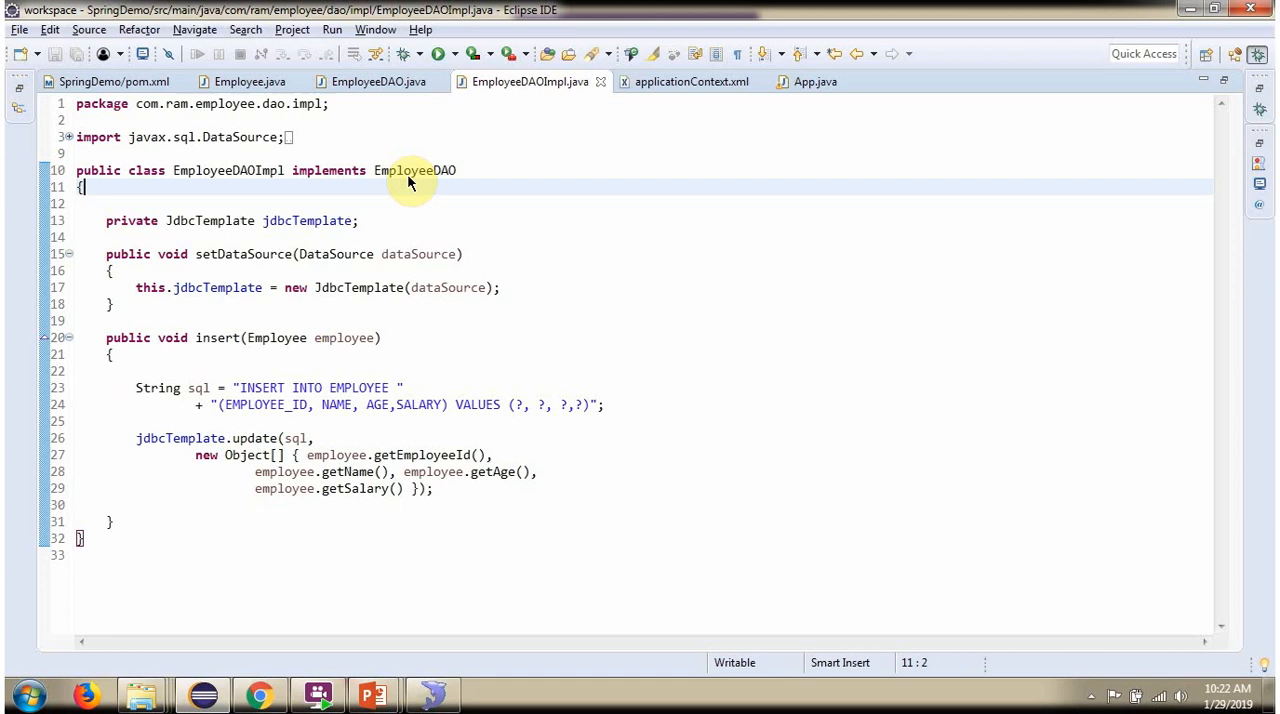
mouse_move(224, 336)
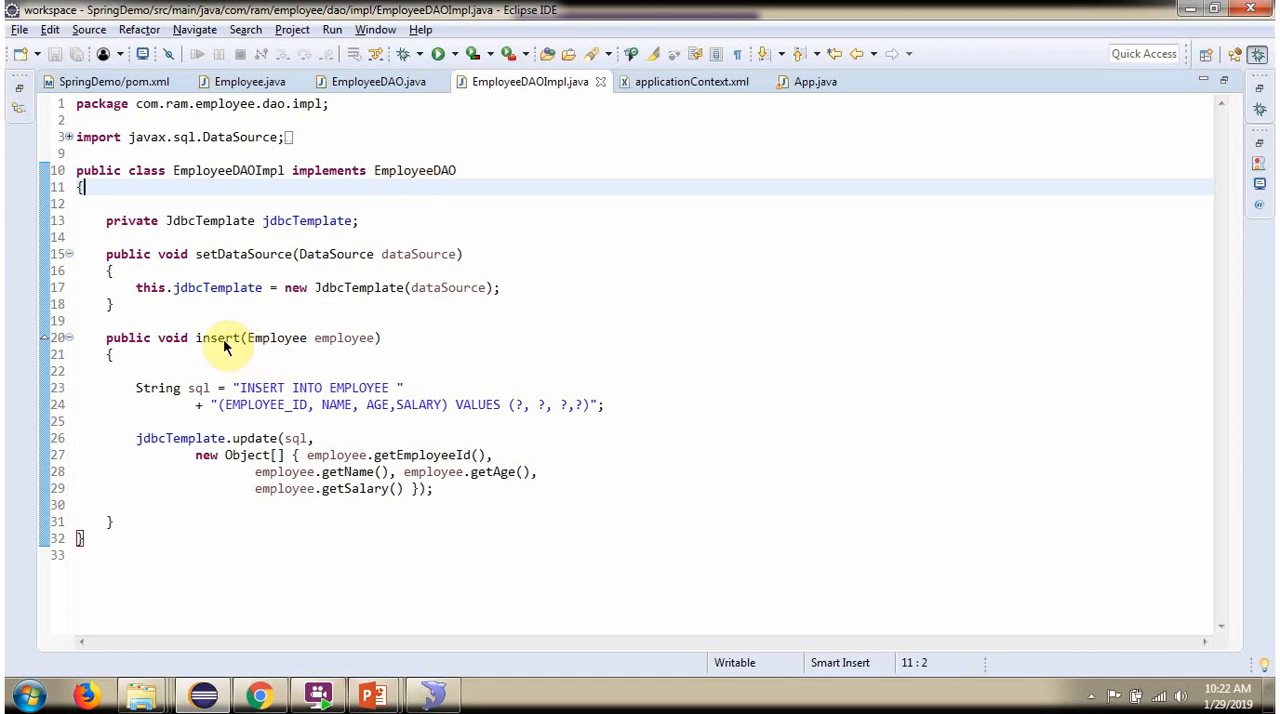
mouse_move(324, 338)
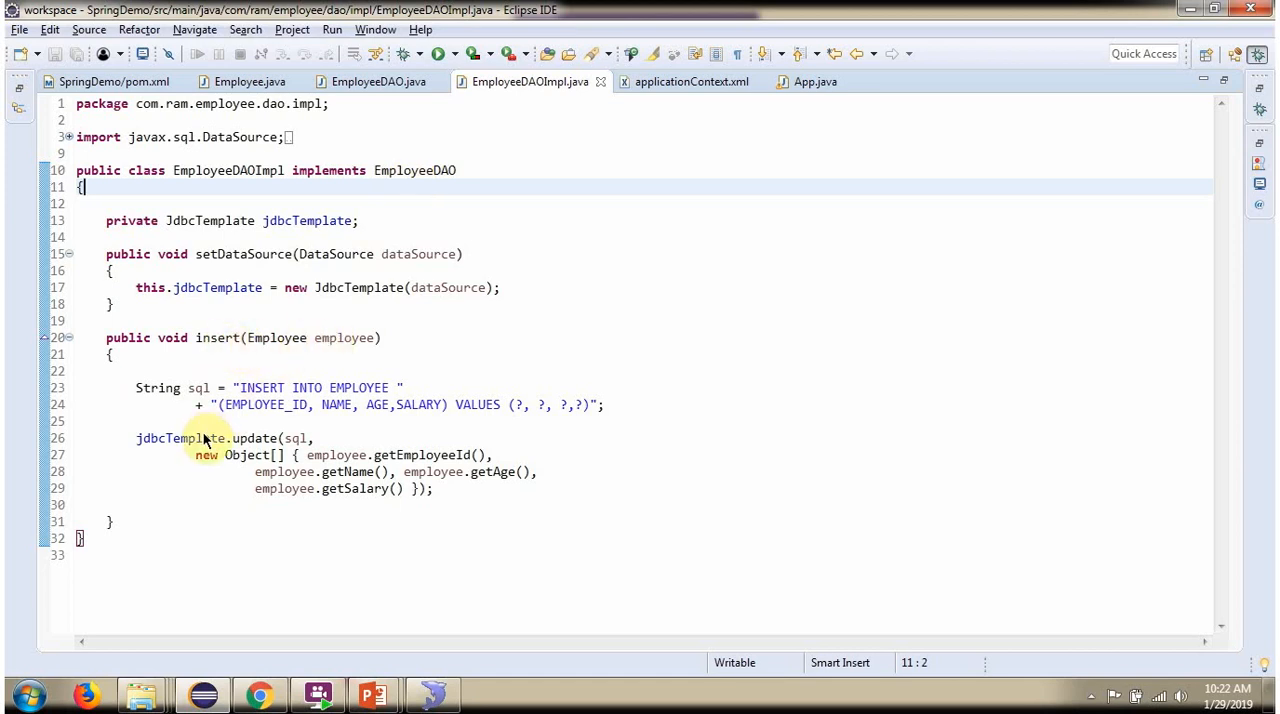
mouse_move(252, 416)
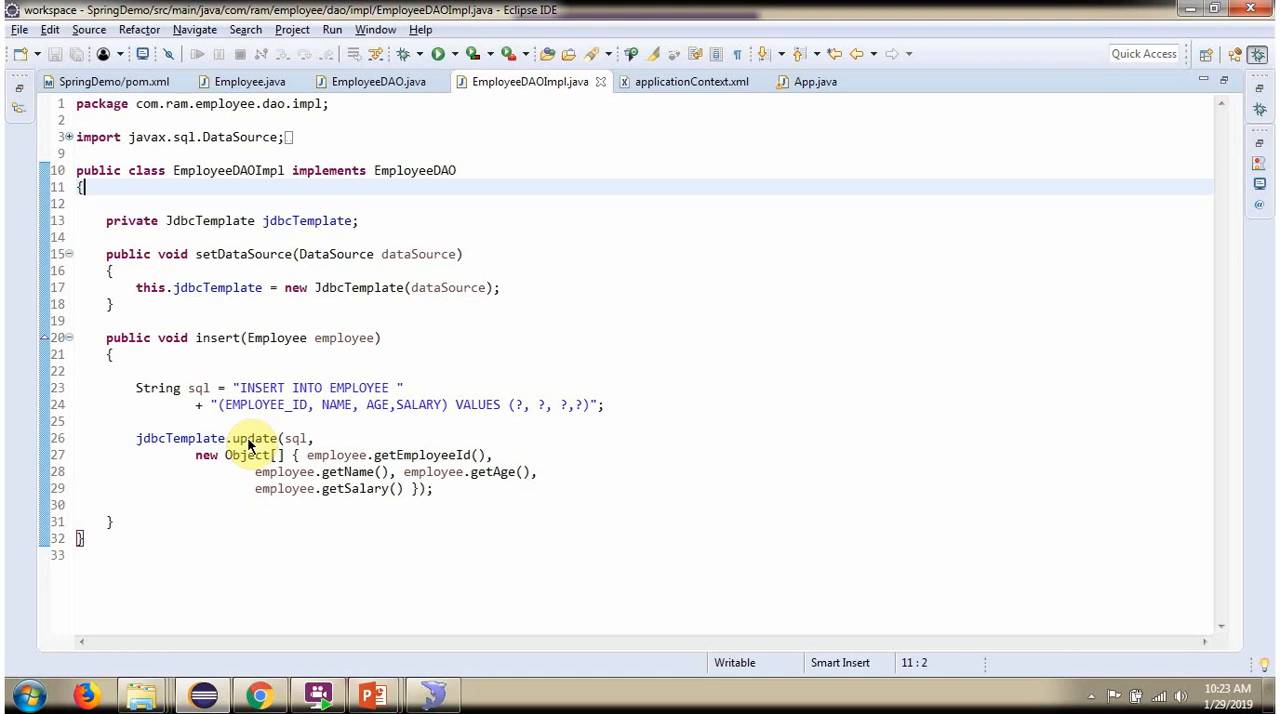
After reviewing the JdbcTemplate insert code, switch to applicationContext.xml
click(690, 80)
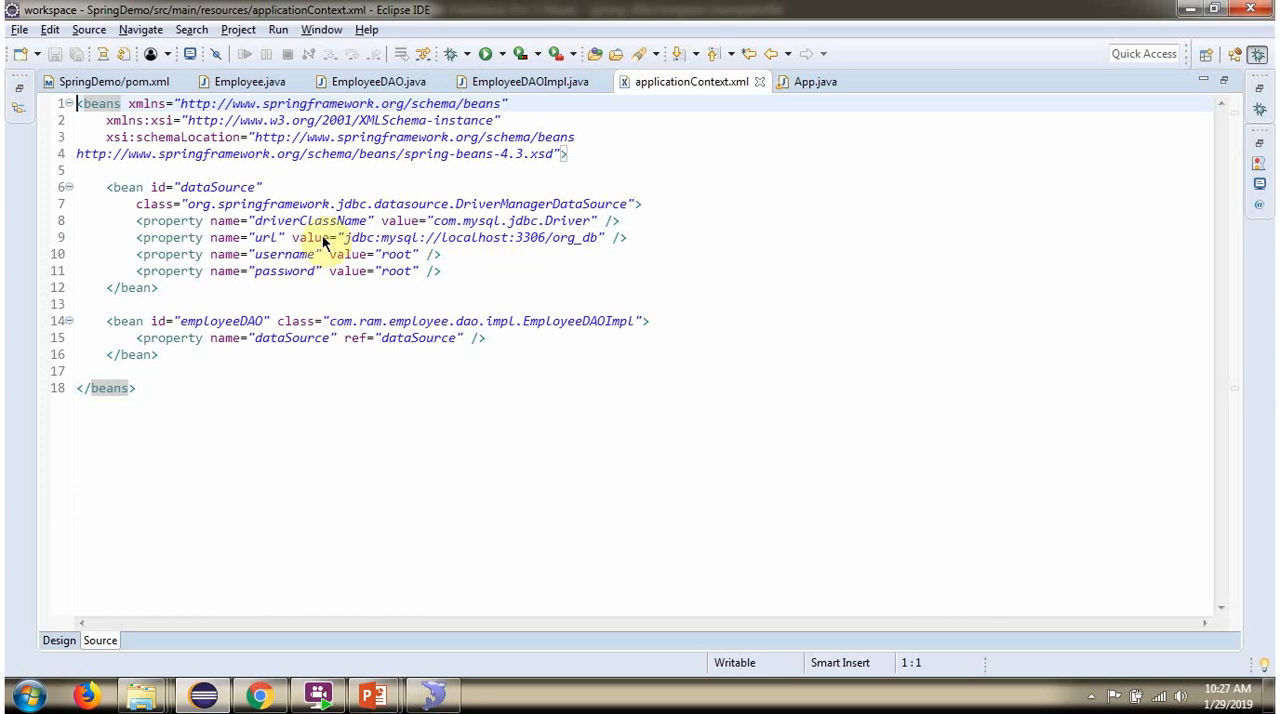
mouse_move(292, 252)
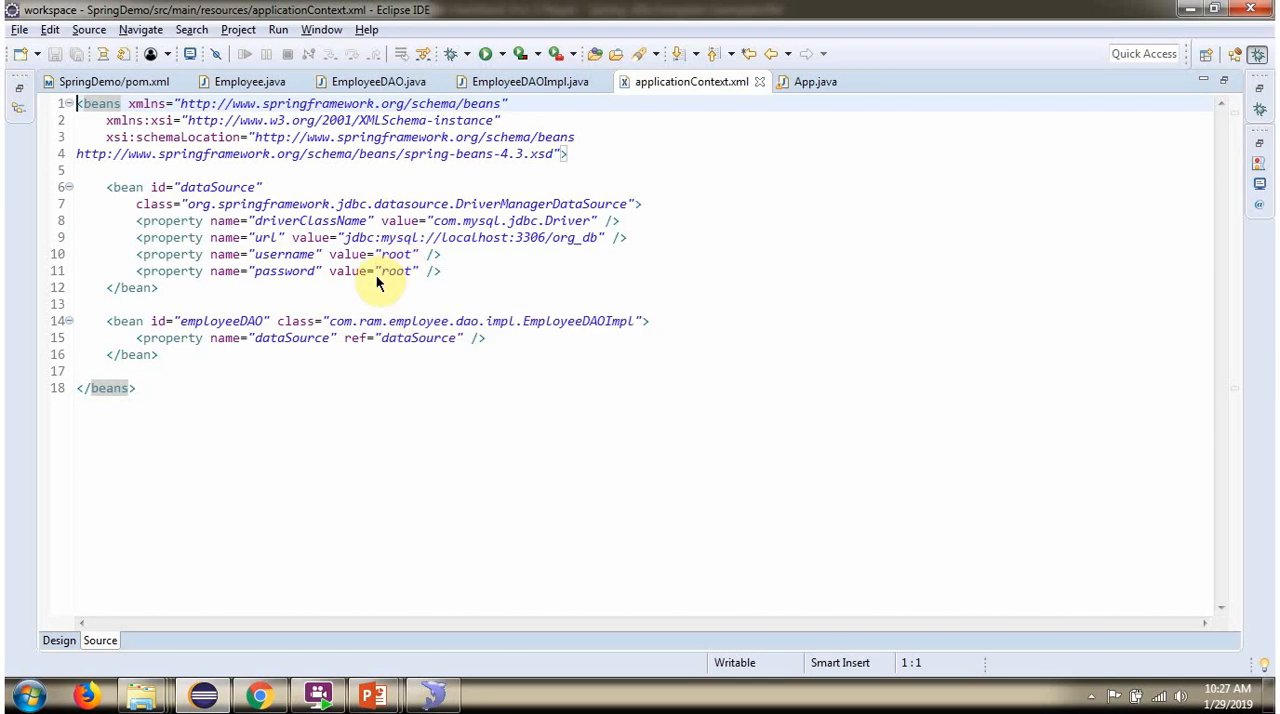
mouse_move(378, 284)
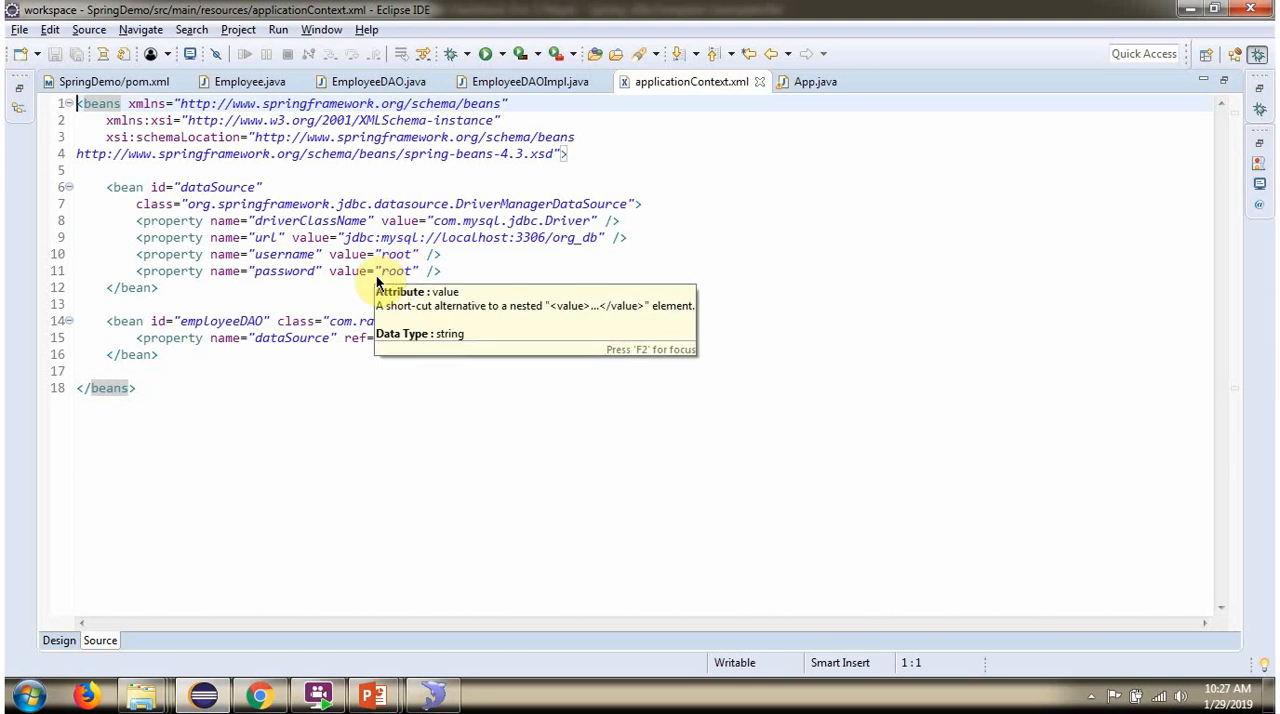
After checking the dataSource and employeeDAO beans, switch to App.java with the main method
click(814, 80)
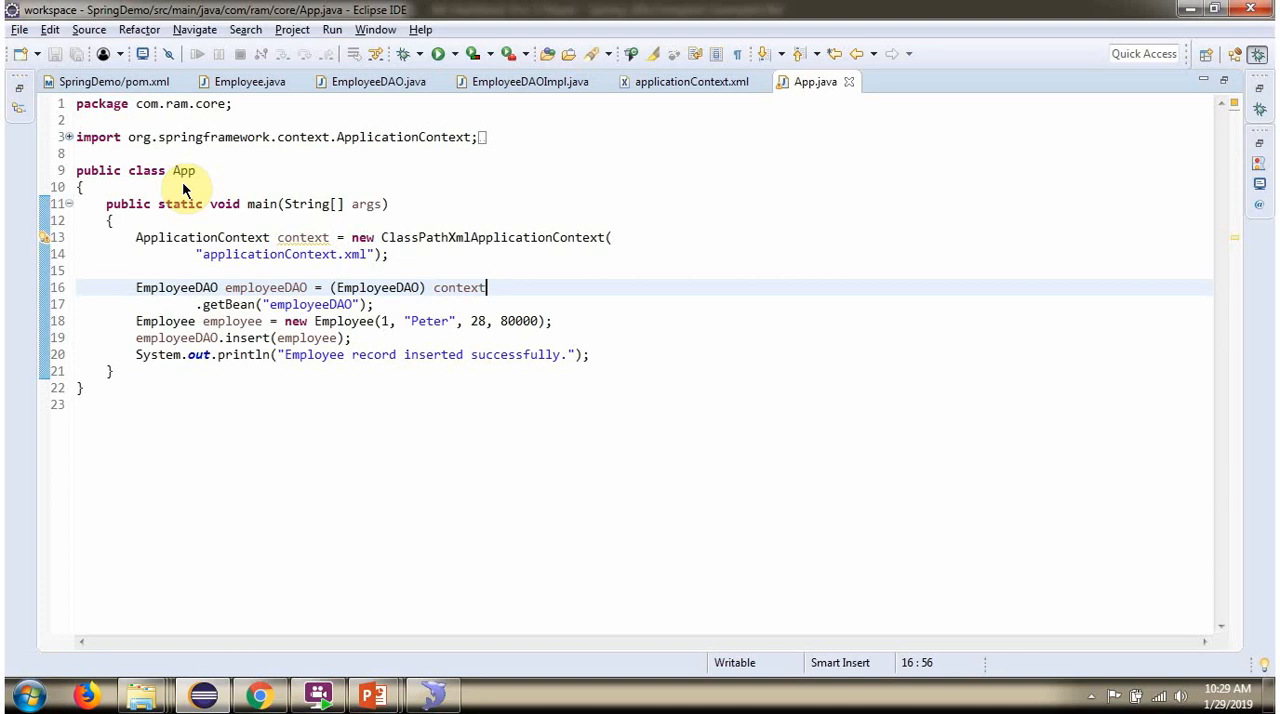
mouse_move(304, 236)
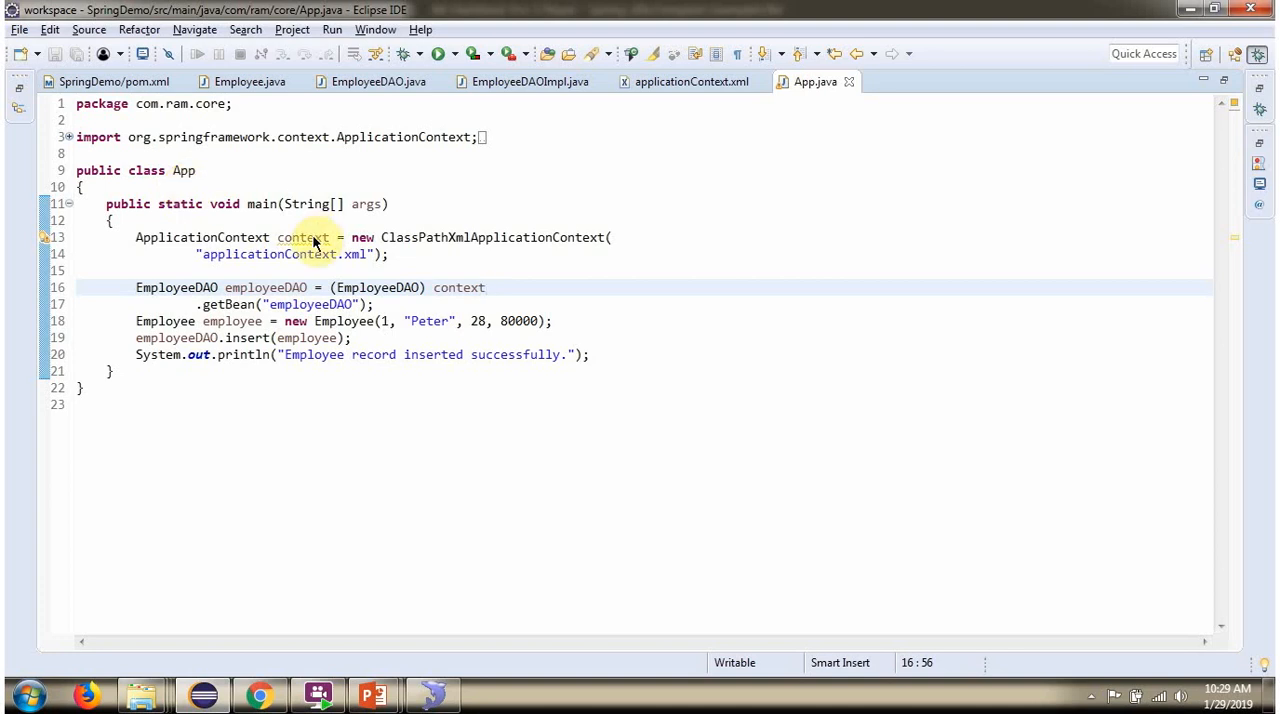
mouse_move(262, 268)
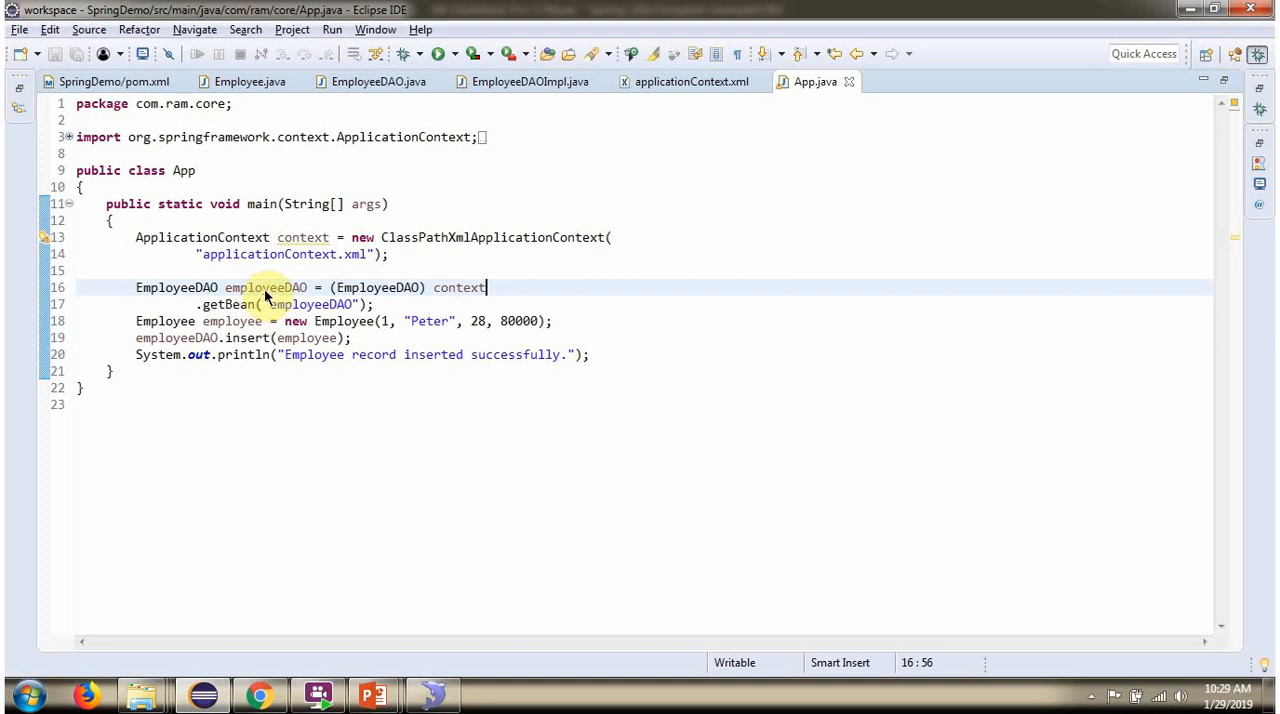
mouse_move(304, 290)
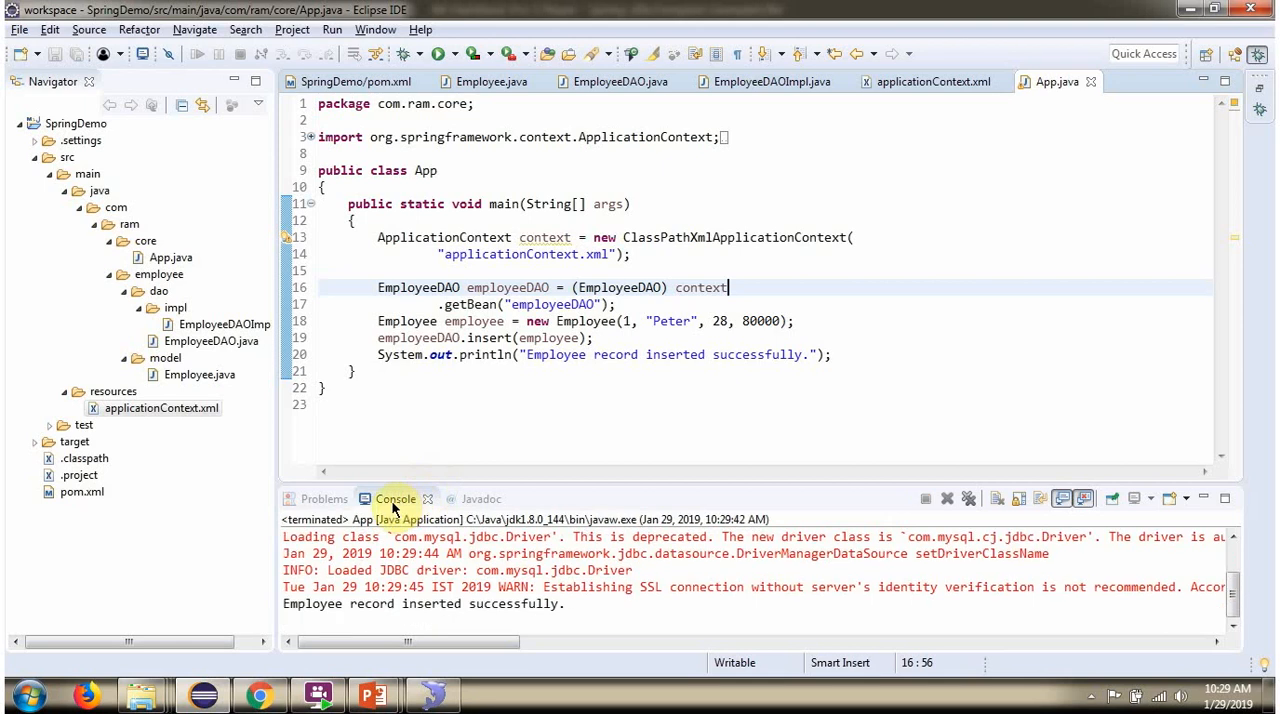
mouse_move(324, 618)
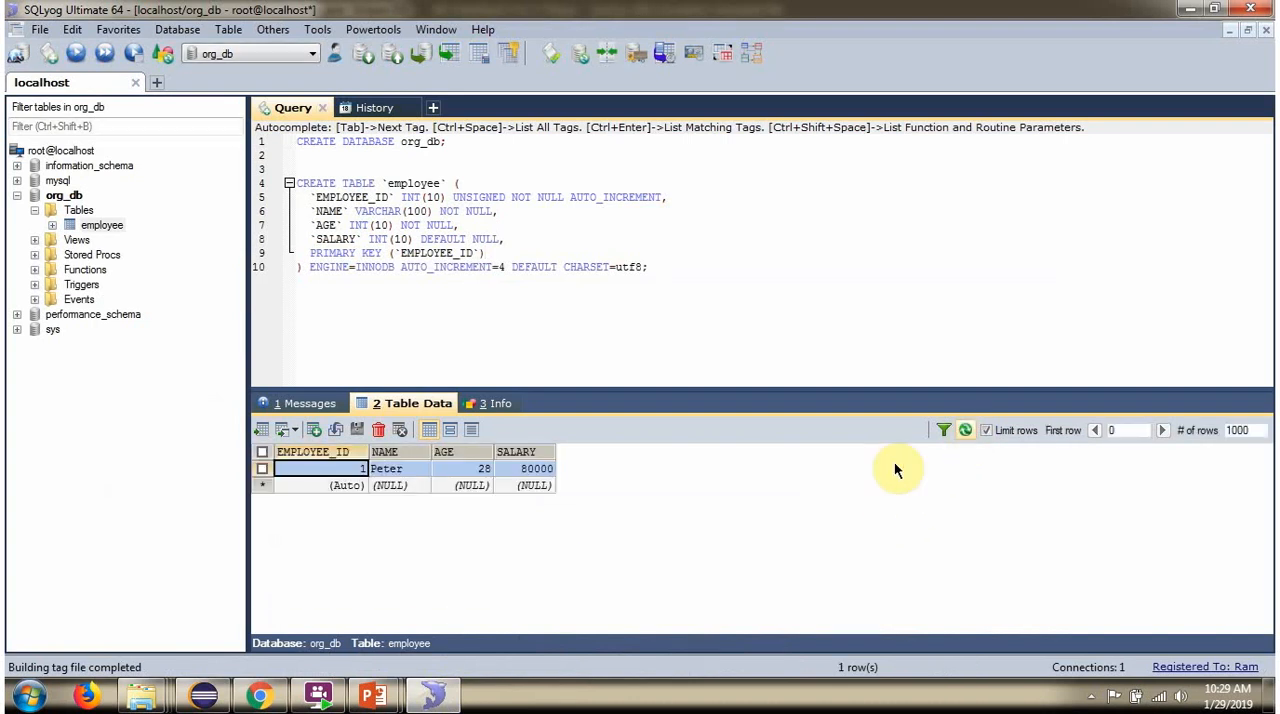
mouse_move(372, 482)
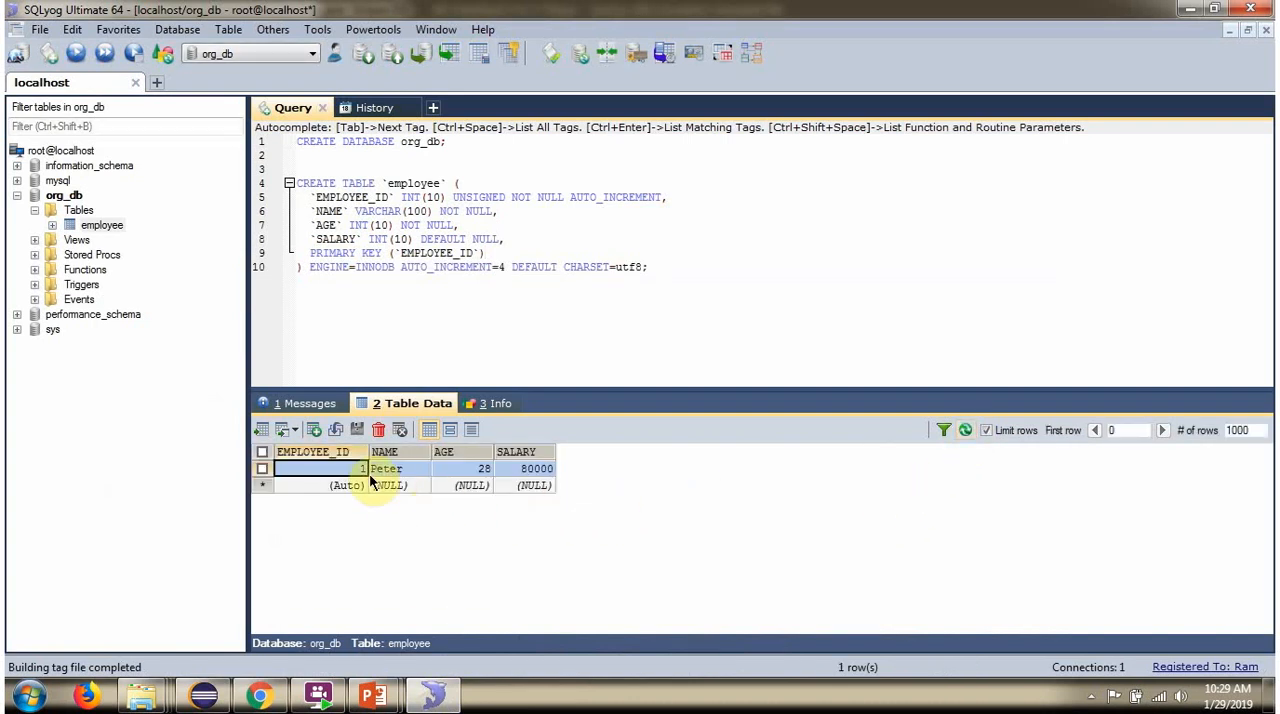
Show the employee table data with the new row Peter, age 28, salary 80000
click(460, 468)
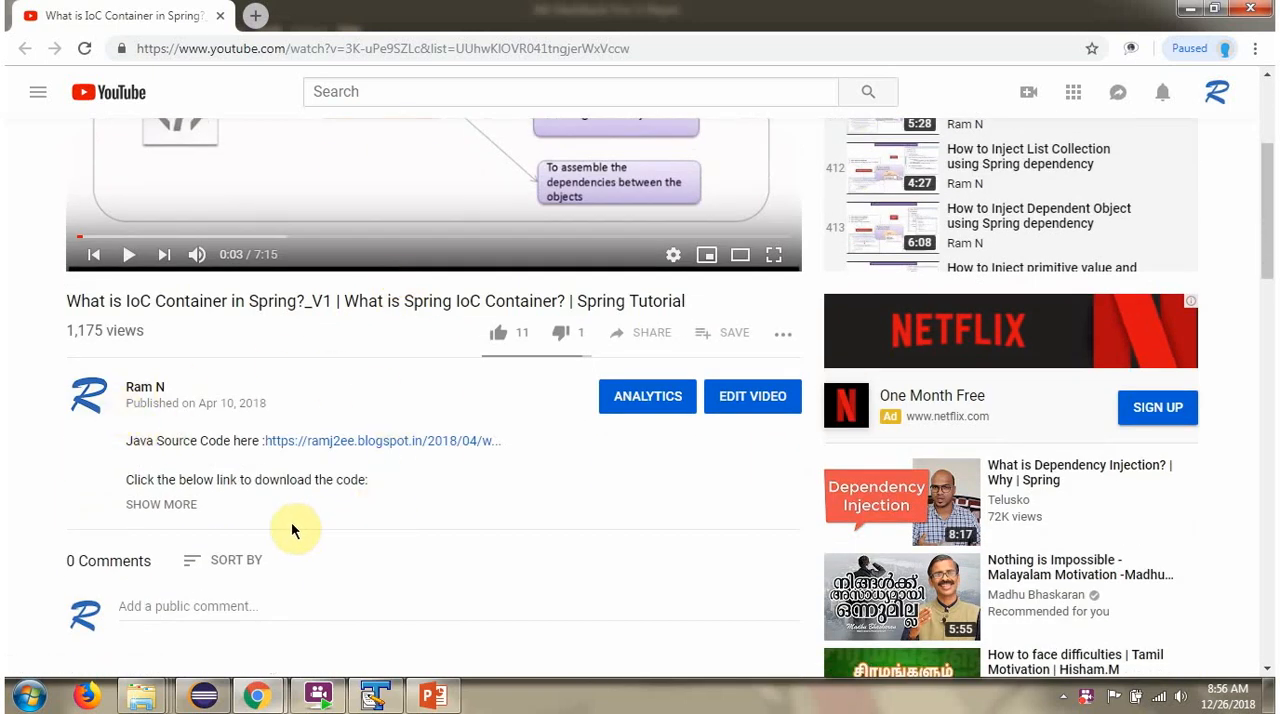
Expand the video description to show the source code, GitHub and Bitbucket links
click(160, 504)
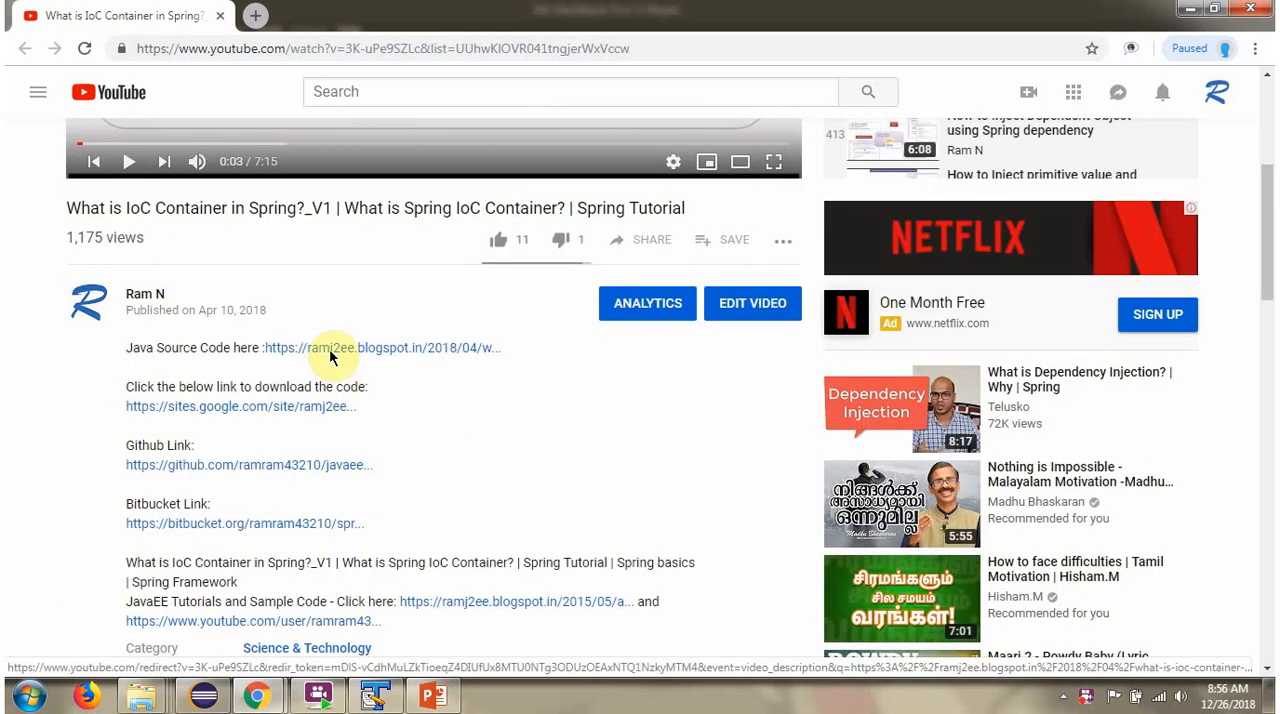
mouse_move(344, 524)
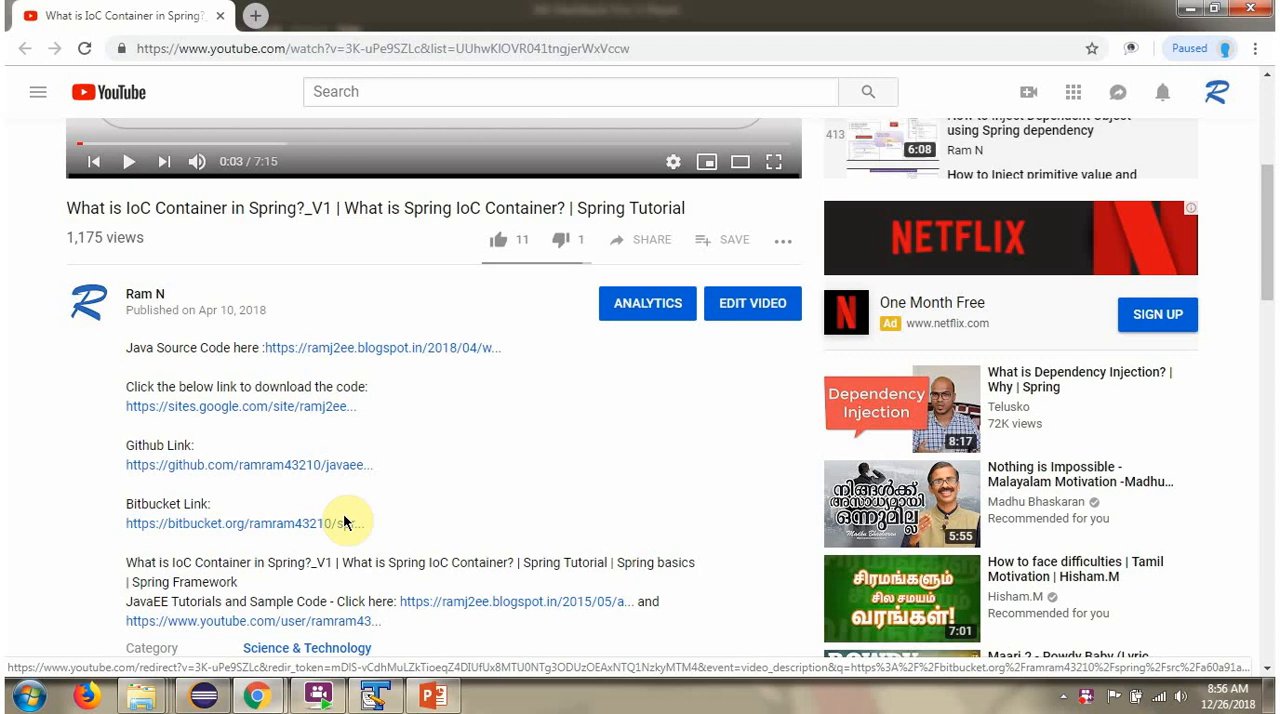